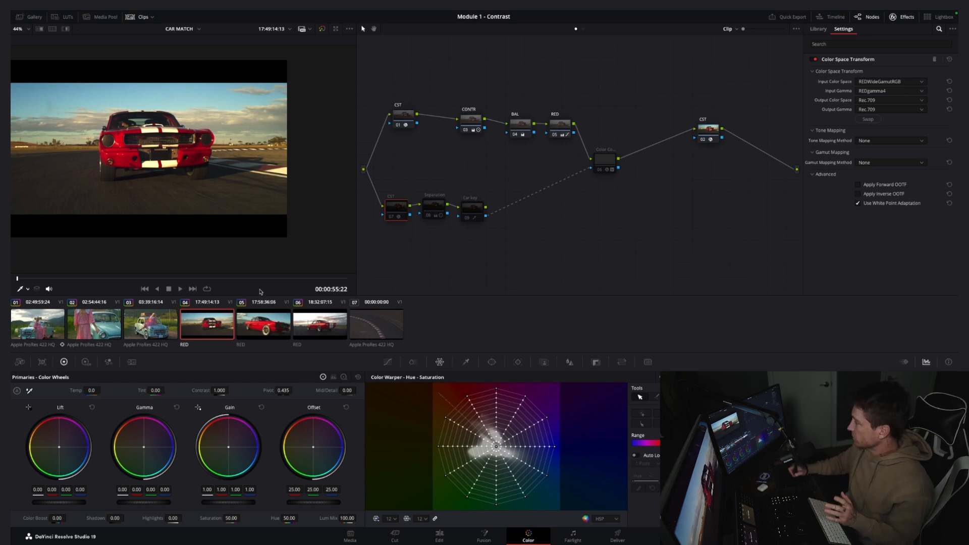
Flip between clip 05 (side-view red car) and clip 04 (front-on striped car), ending on clip 05
{"action": "left_click", "coordinate": [264, 323]}
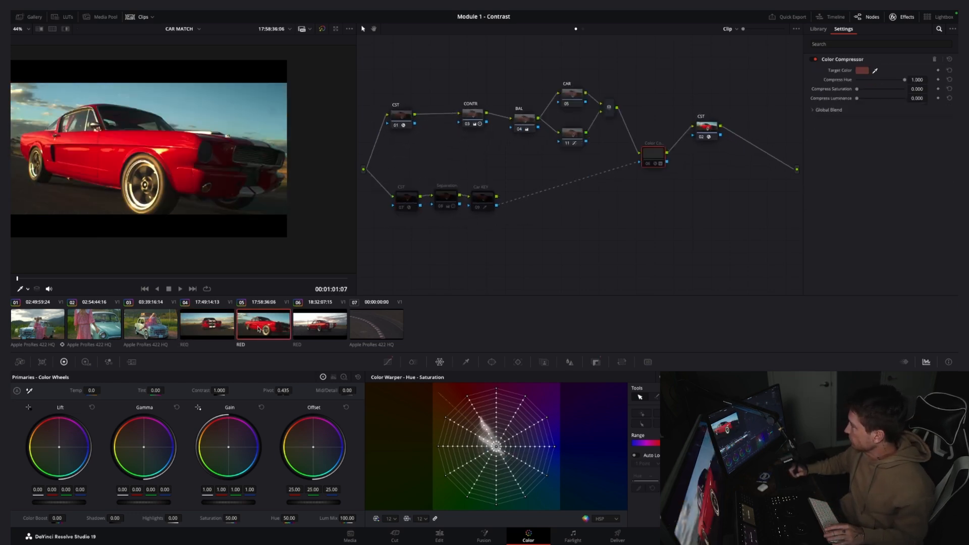
{"action": "left_click", "coordinate": [206, 325]}
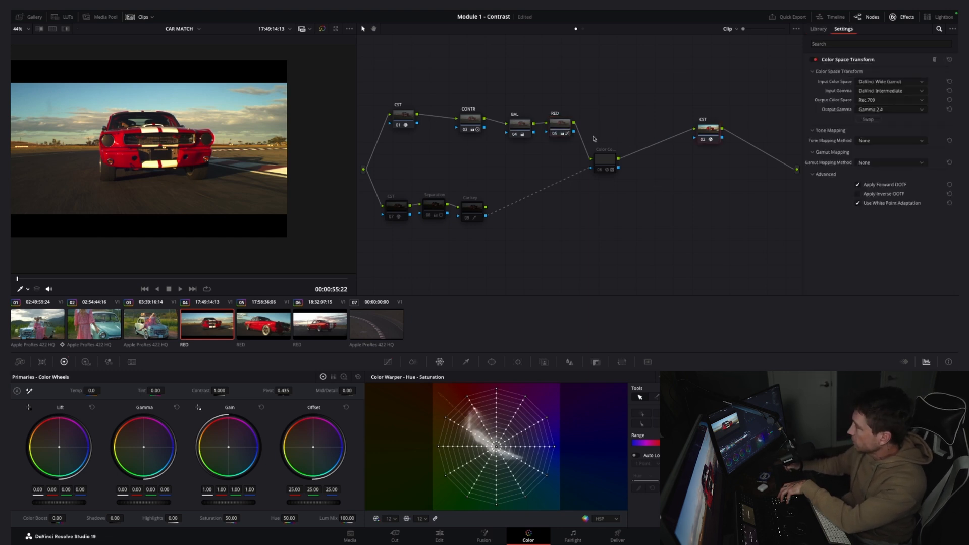
{"action": "left_click", "coordinate": [263, 324]}
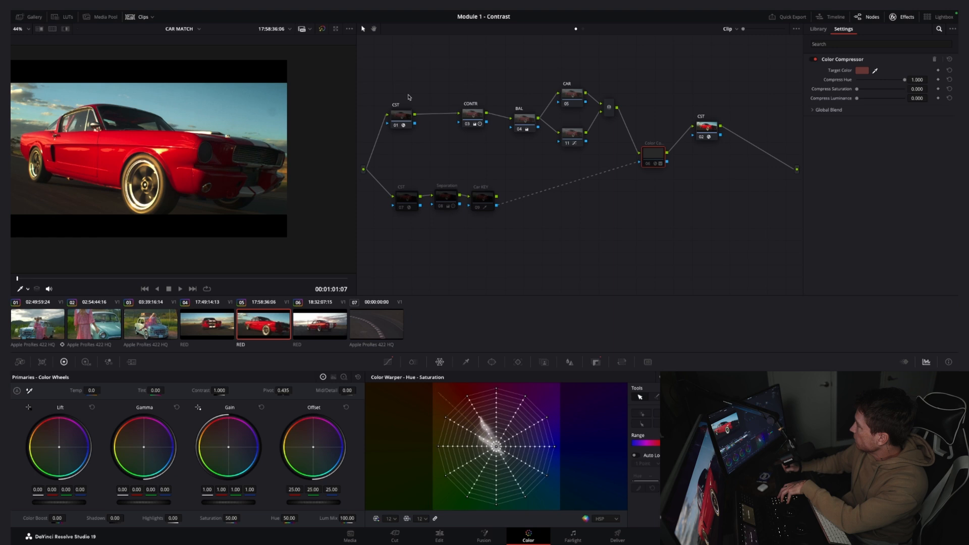